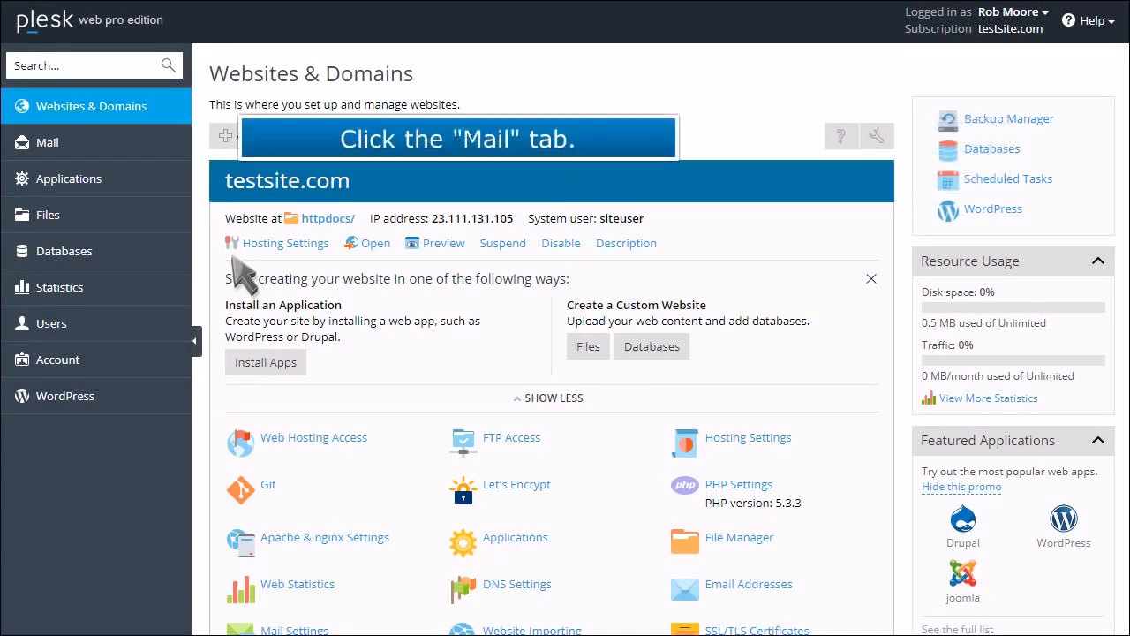
Show the Mail section's empty email address list for testsite.com
click(46, 141)
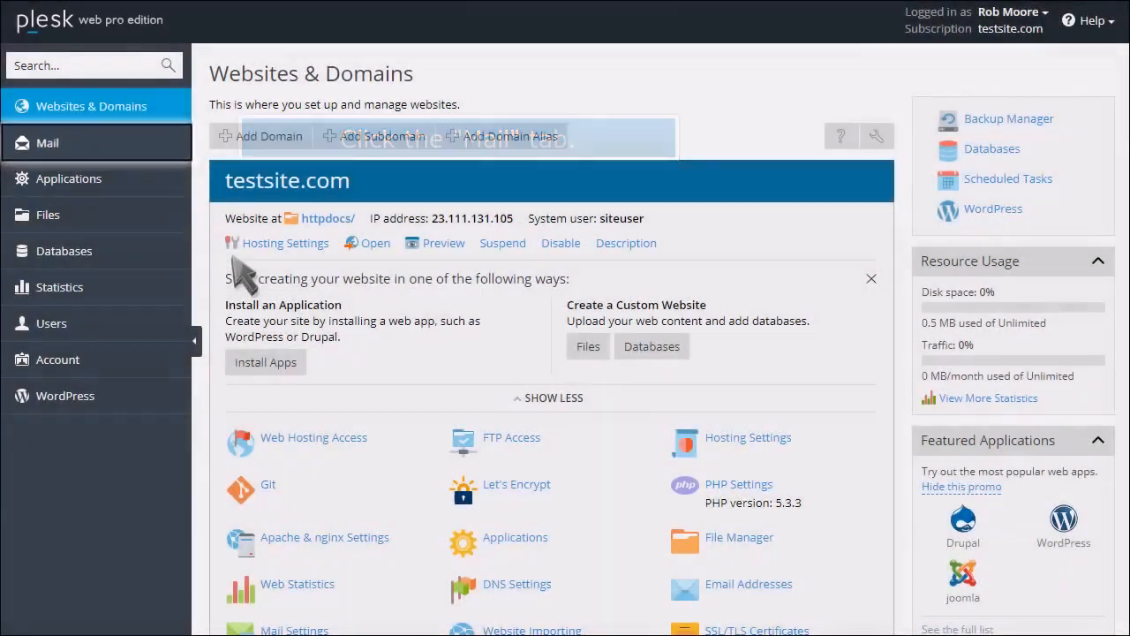
click(46, 142)
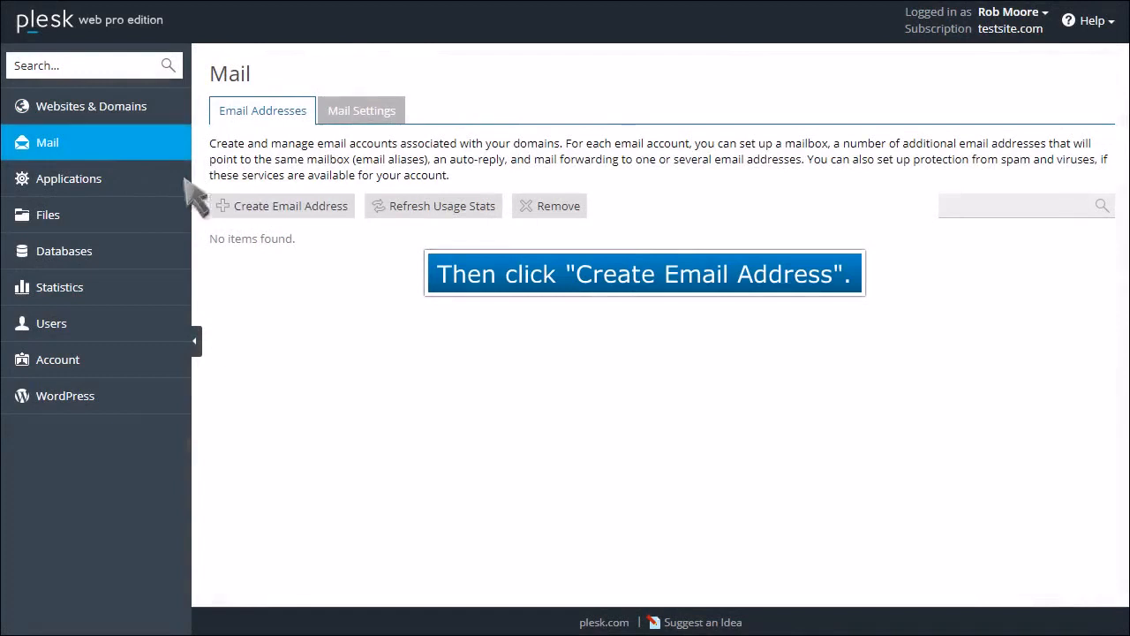
Begin a new email address named john with its password entered and confirmed
click(283, 204)
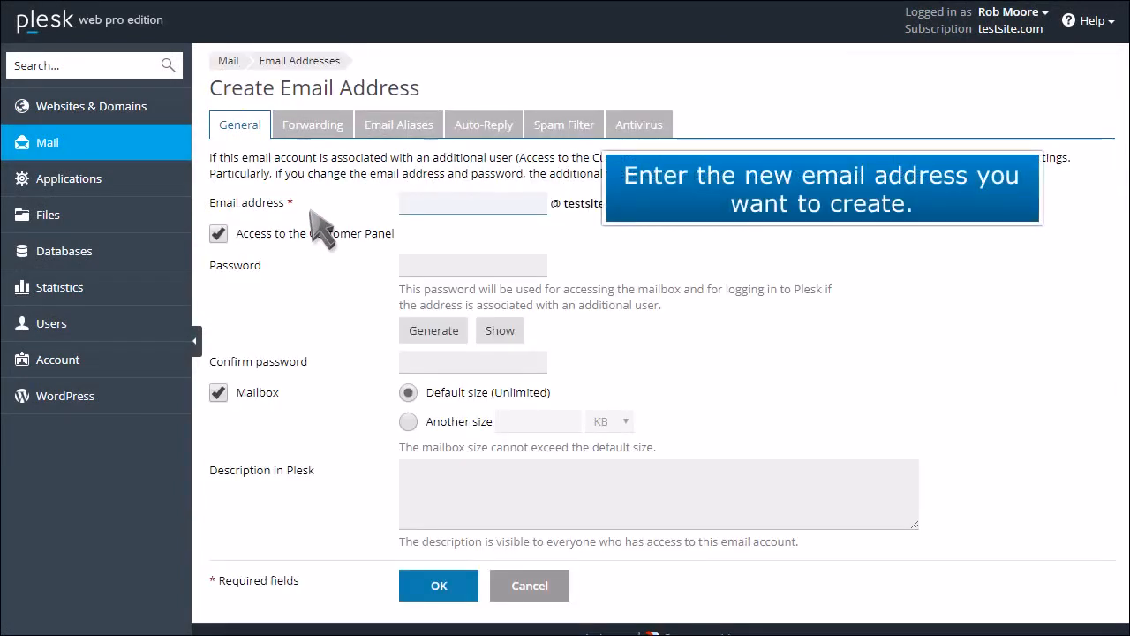
text(john)
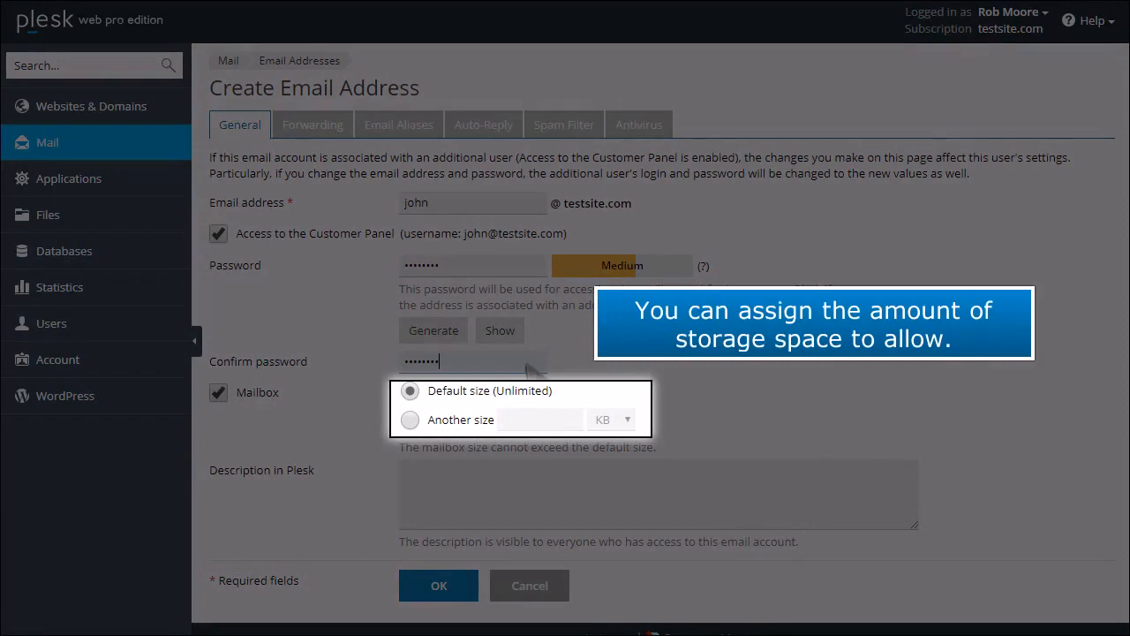
click(409, 420)
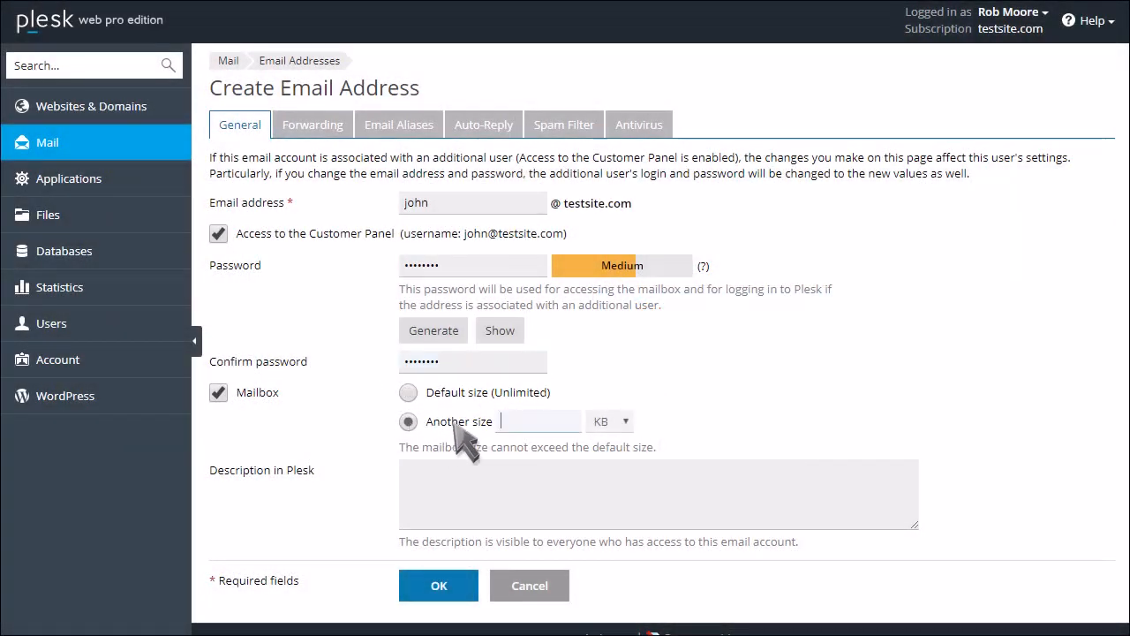
text(100)
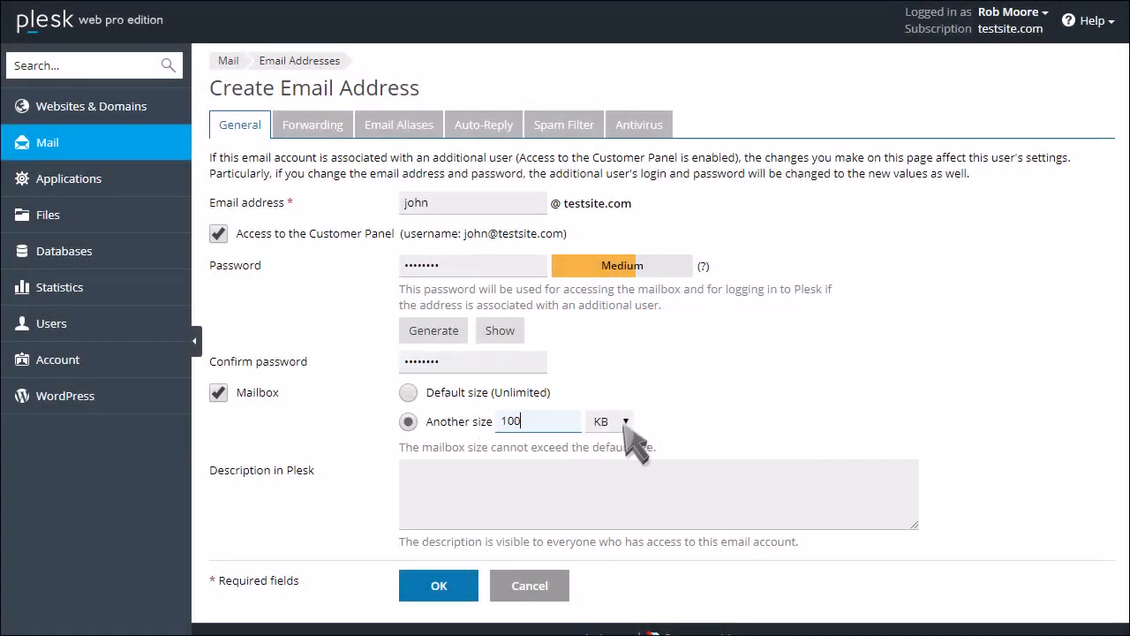
click(609, 420)
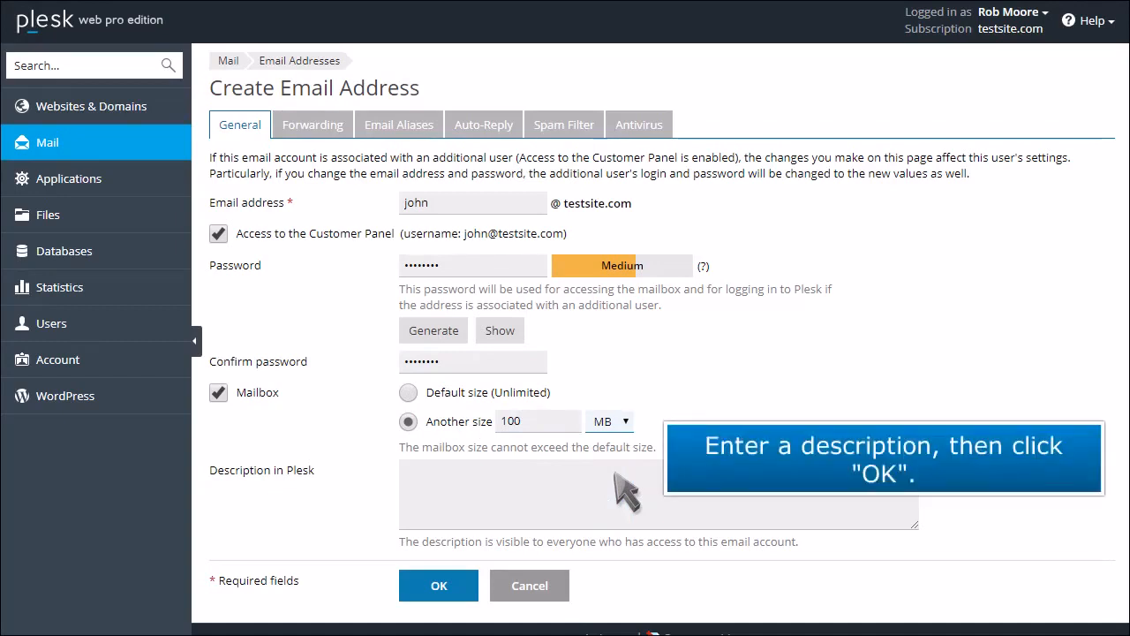
text(John Doe's email account.)
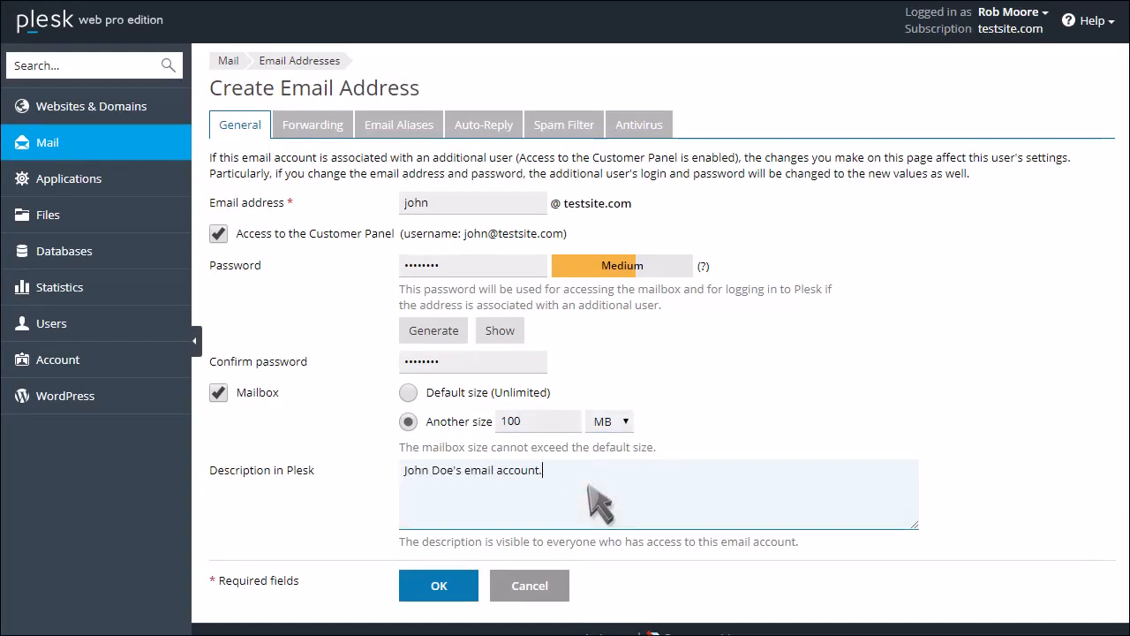
click(438, 586)
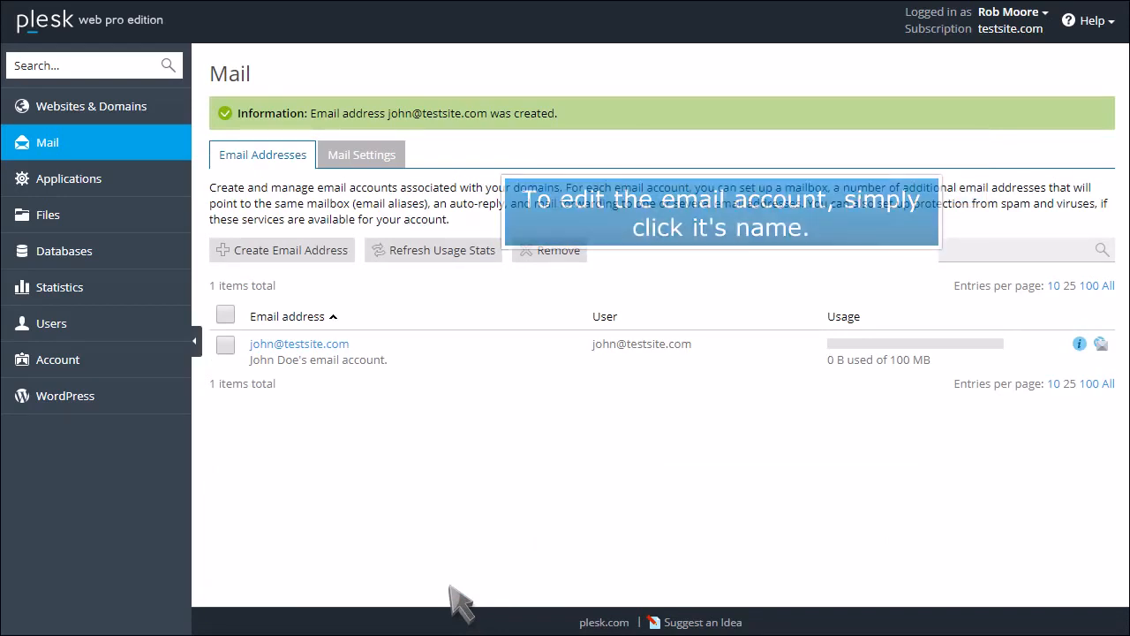
click(298, 343)
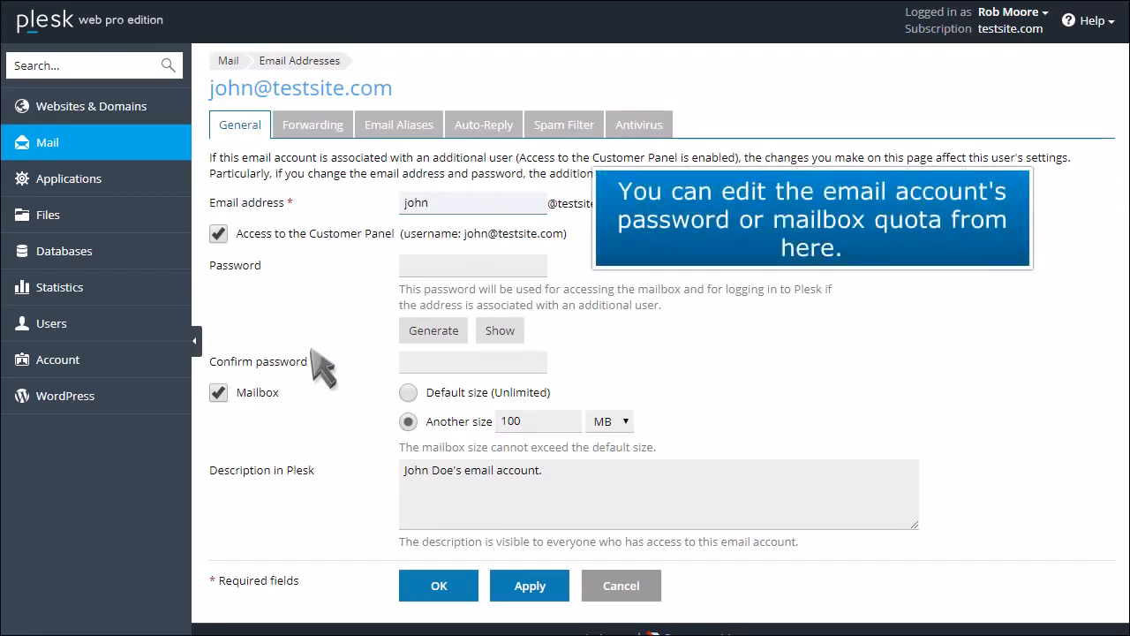
click(313, 123)
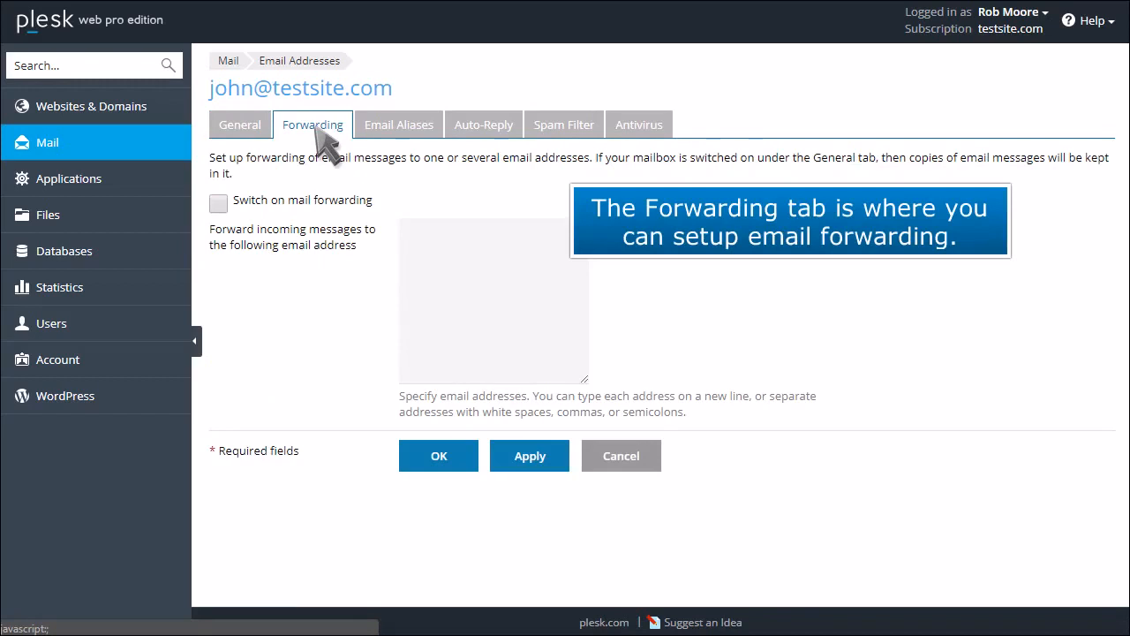
click(399, 123)
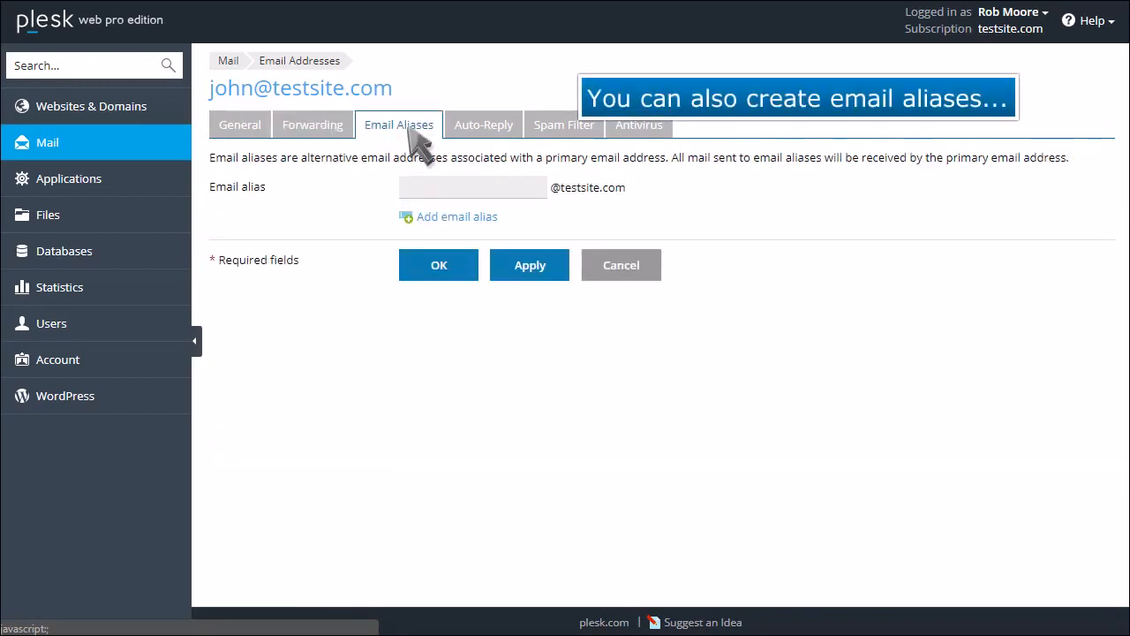
click(483, 124)
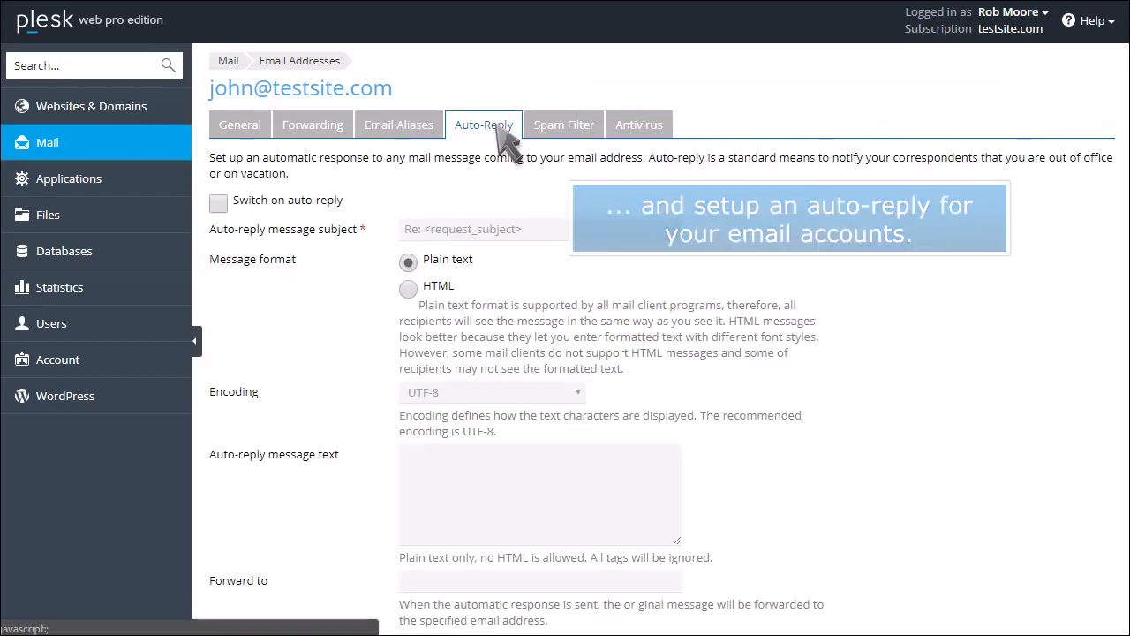
Return to the address list and show the domain-wide Mail Settings for testsite.com
click(227, 60)
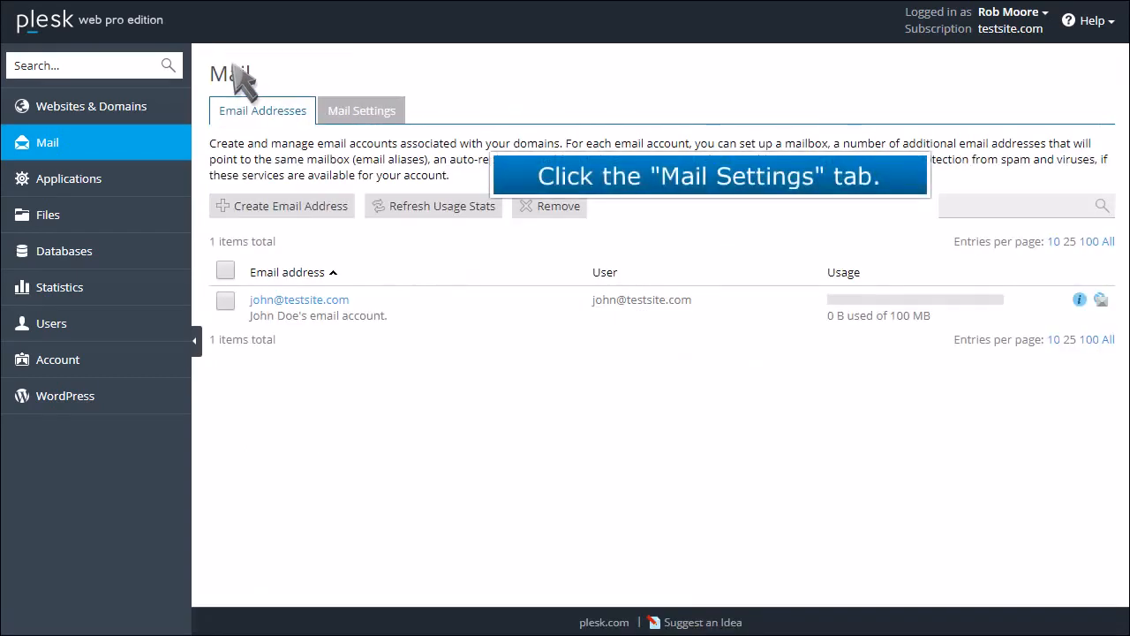
click(360, 109)
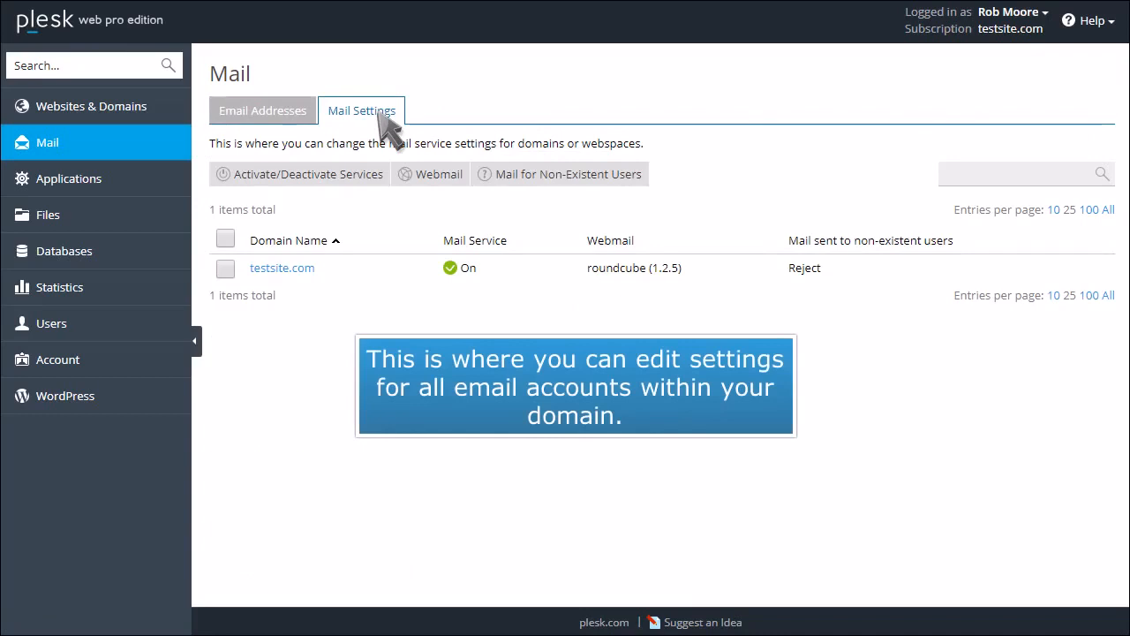